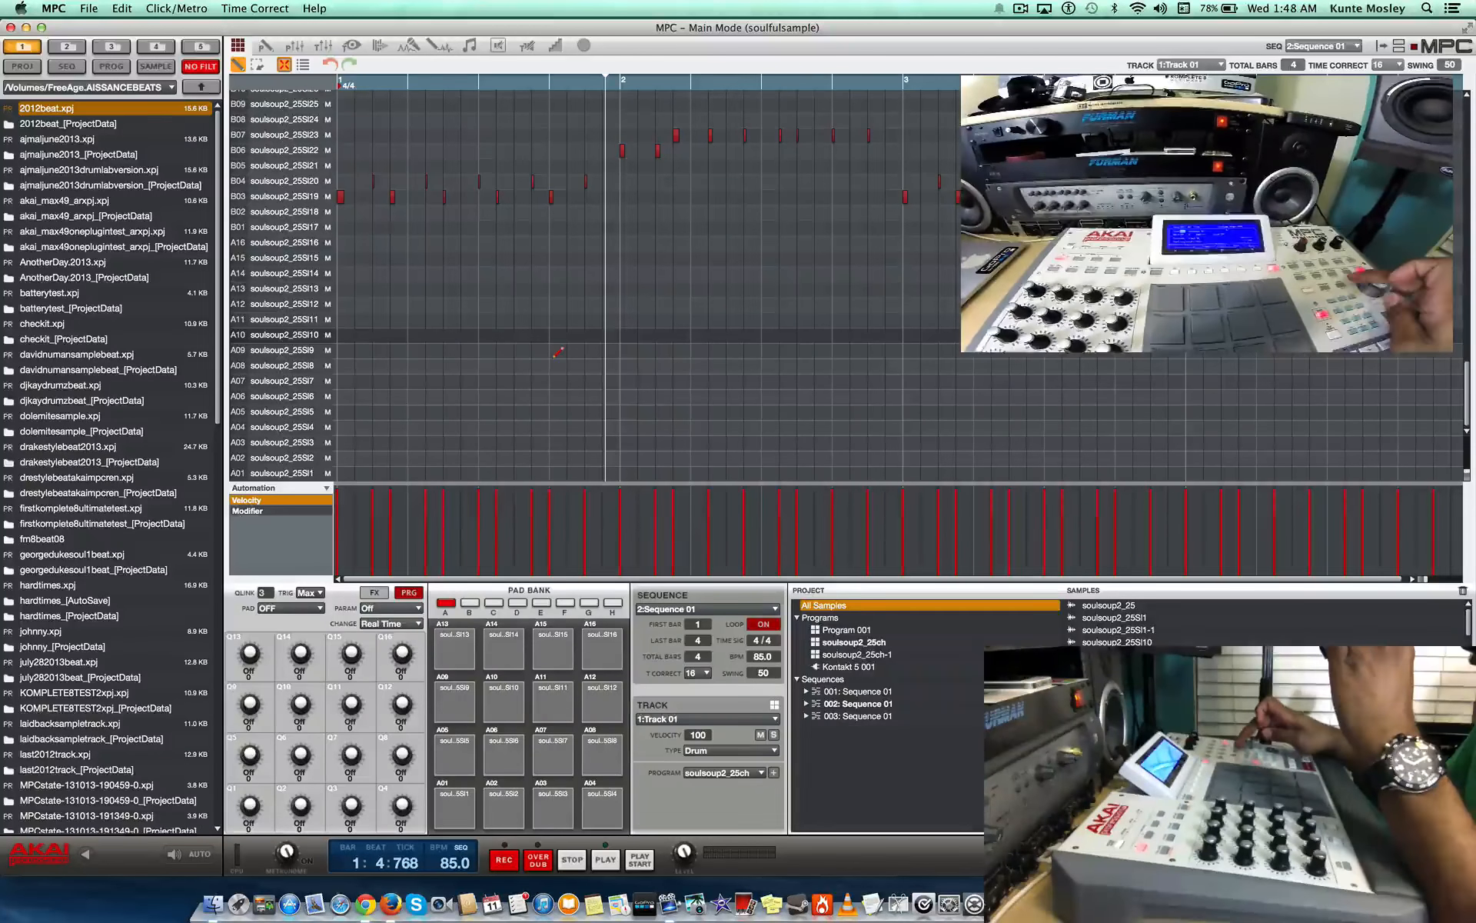
Save the project as soulfulsample.xpj in AKAIMPCRENAISSANCEBEATS on the GoFlex drive via Save Project As
left_click(504, 701)
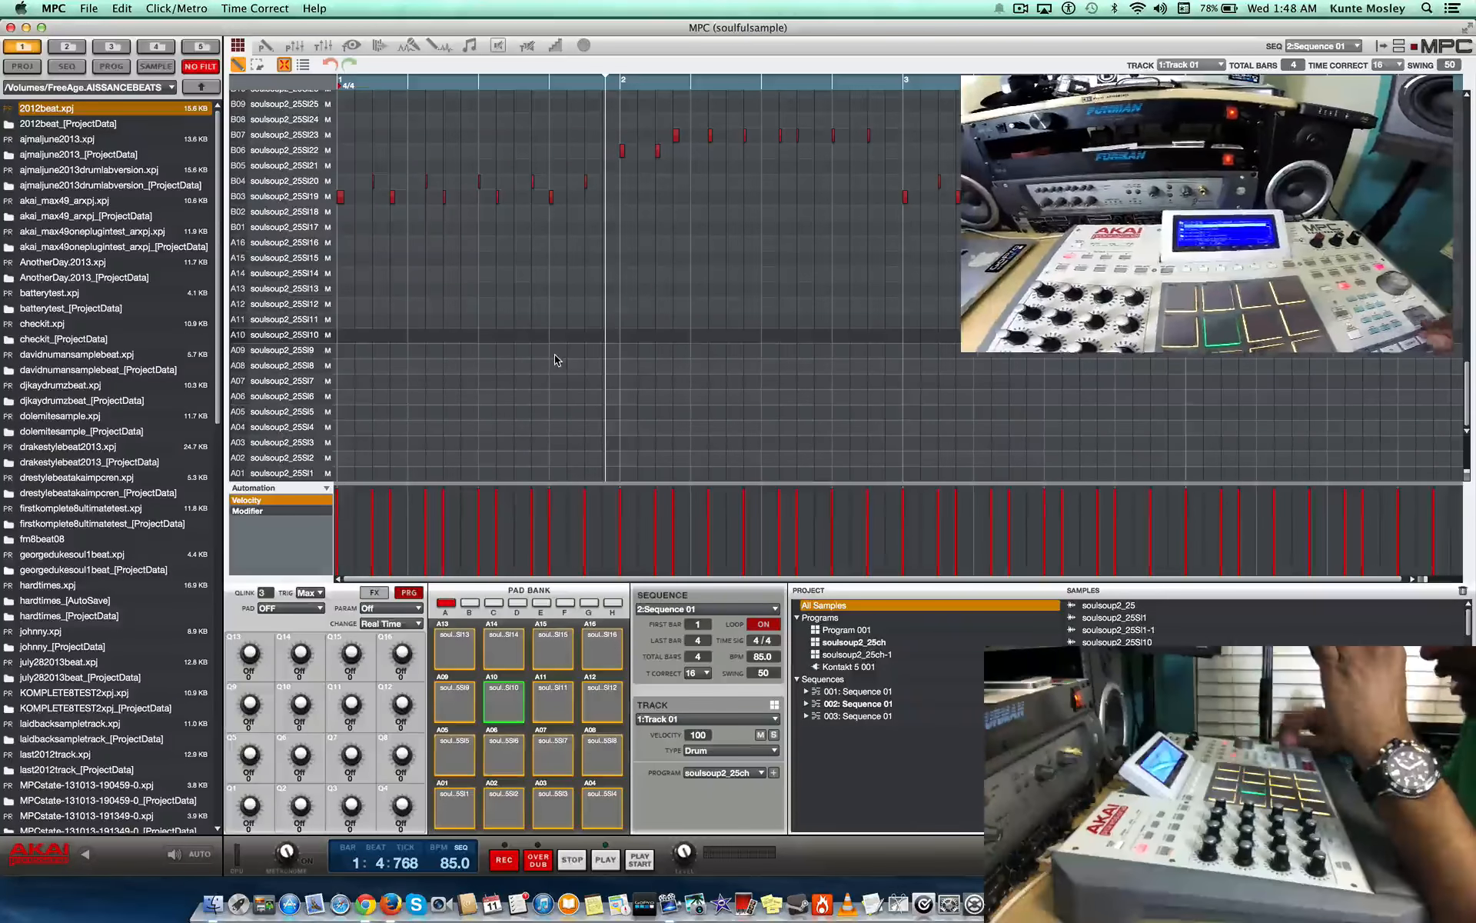
left_click(76, 139)
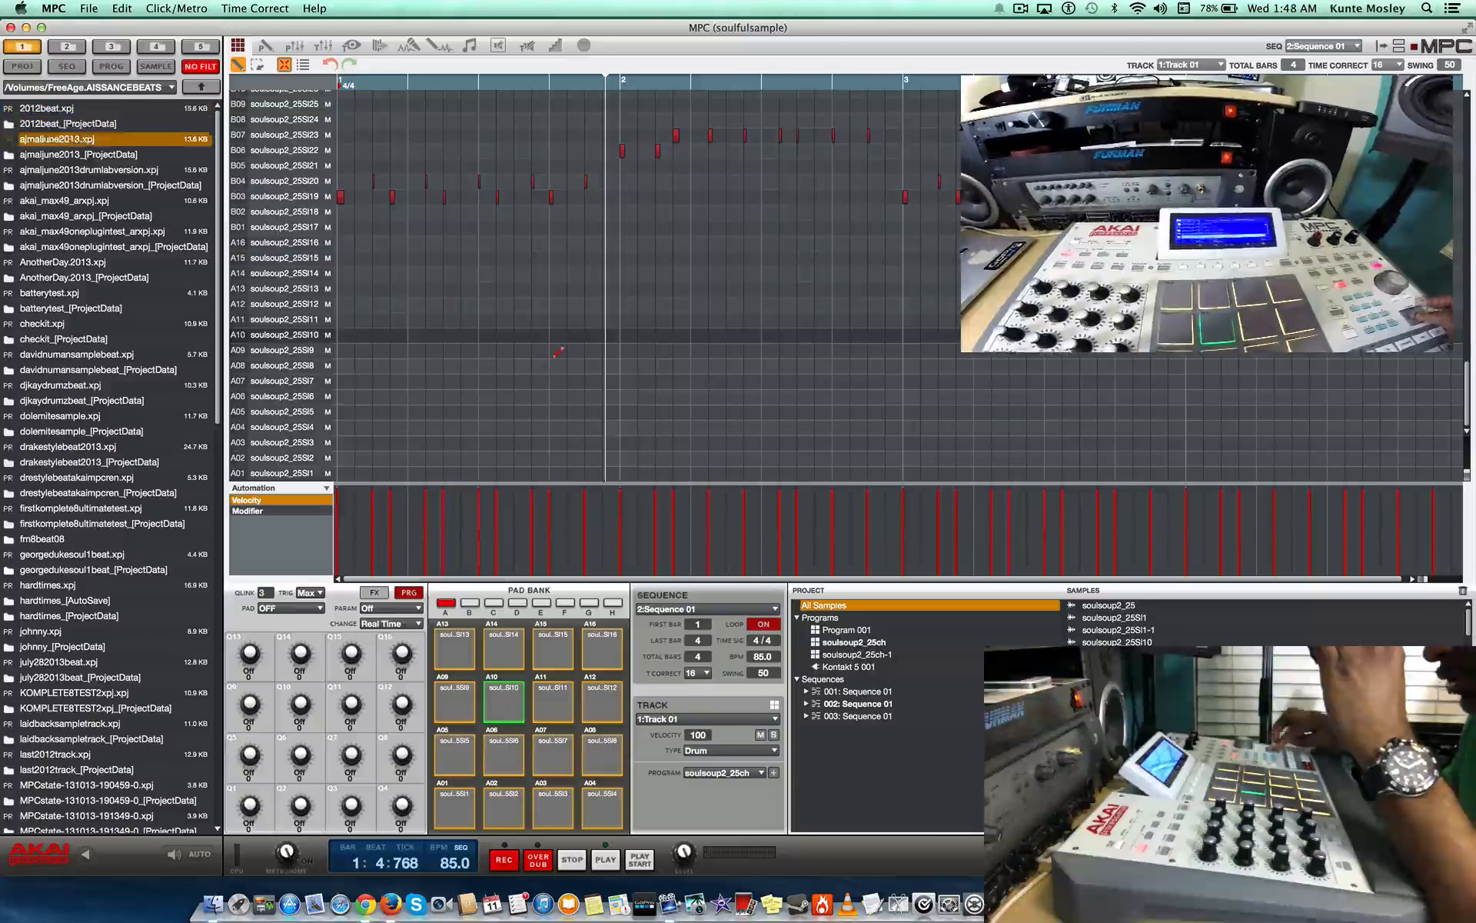
left_click(47, 108)
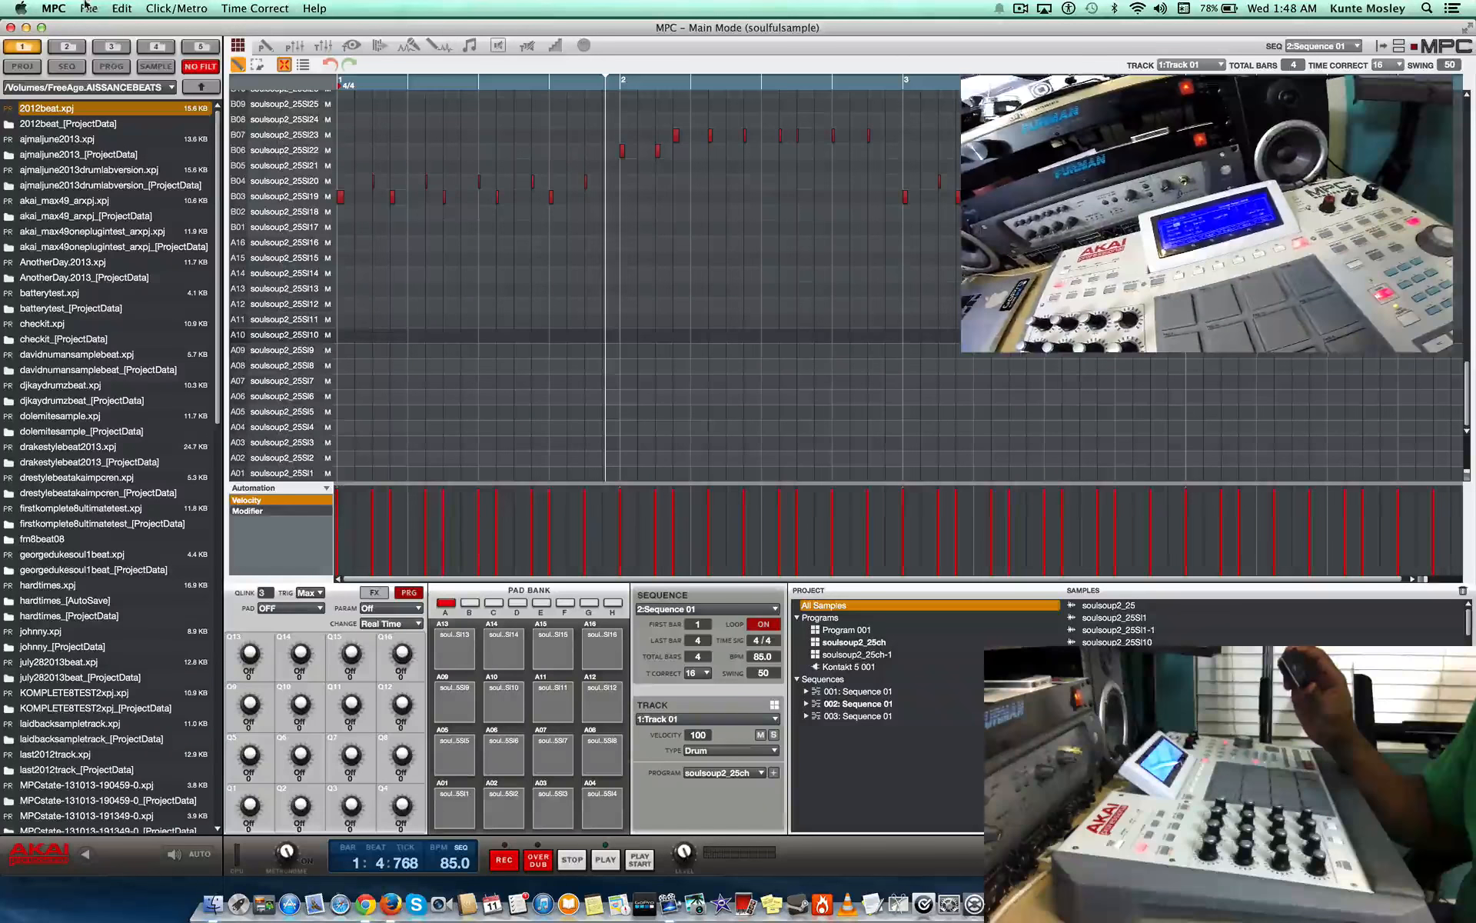
left_click(89, 9)
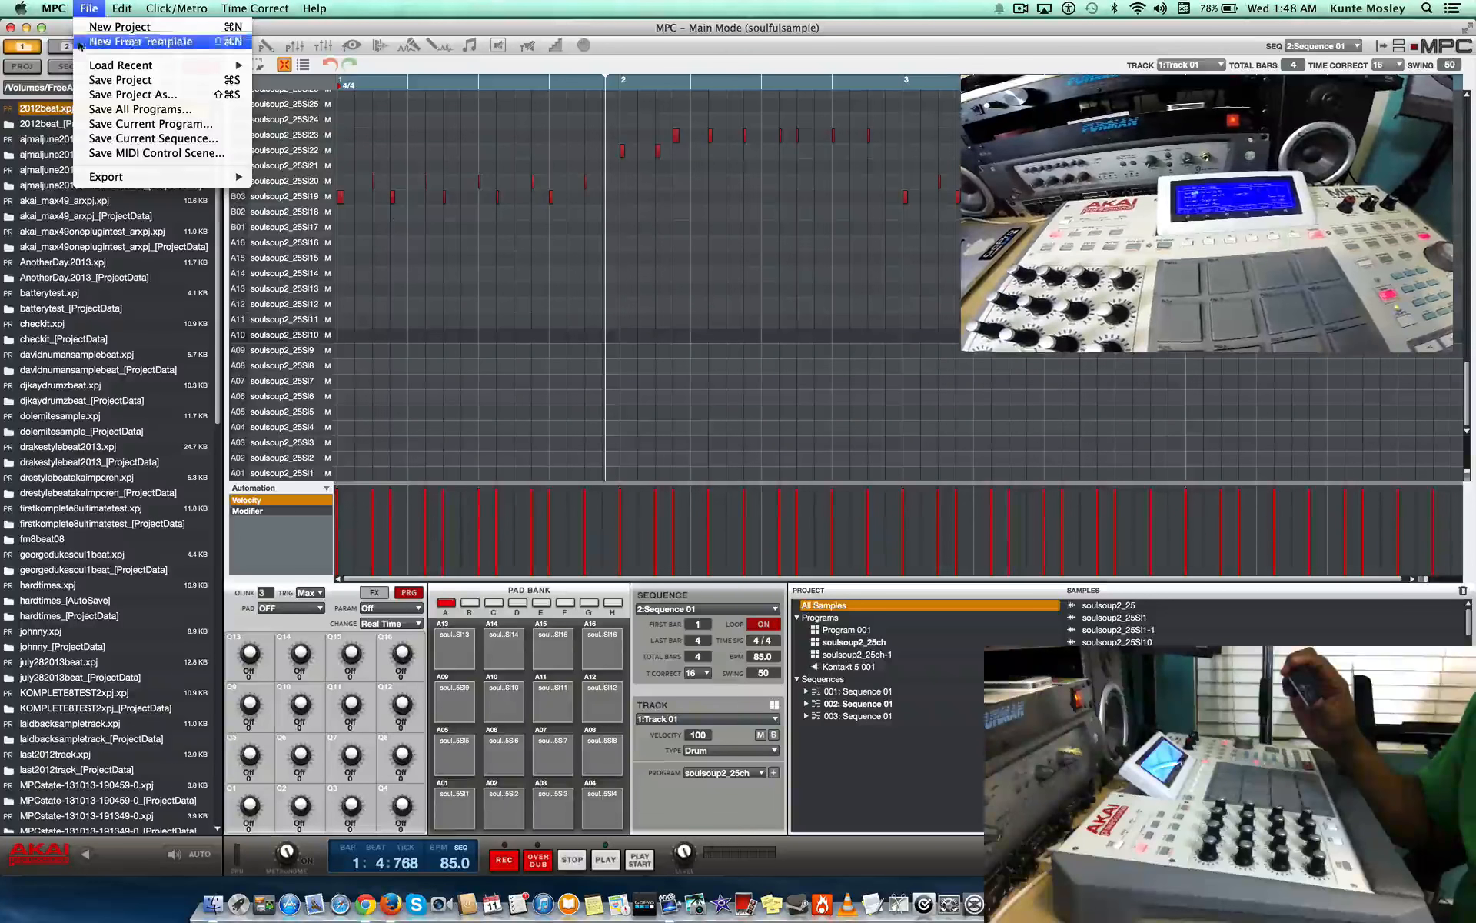
mouse_move(132, 94)
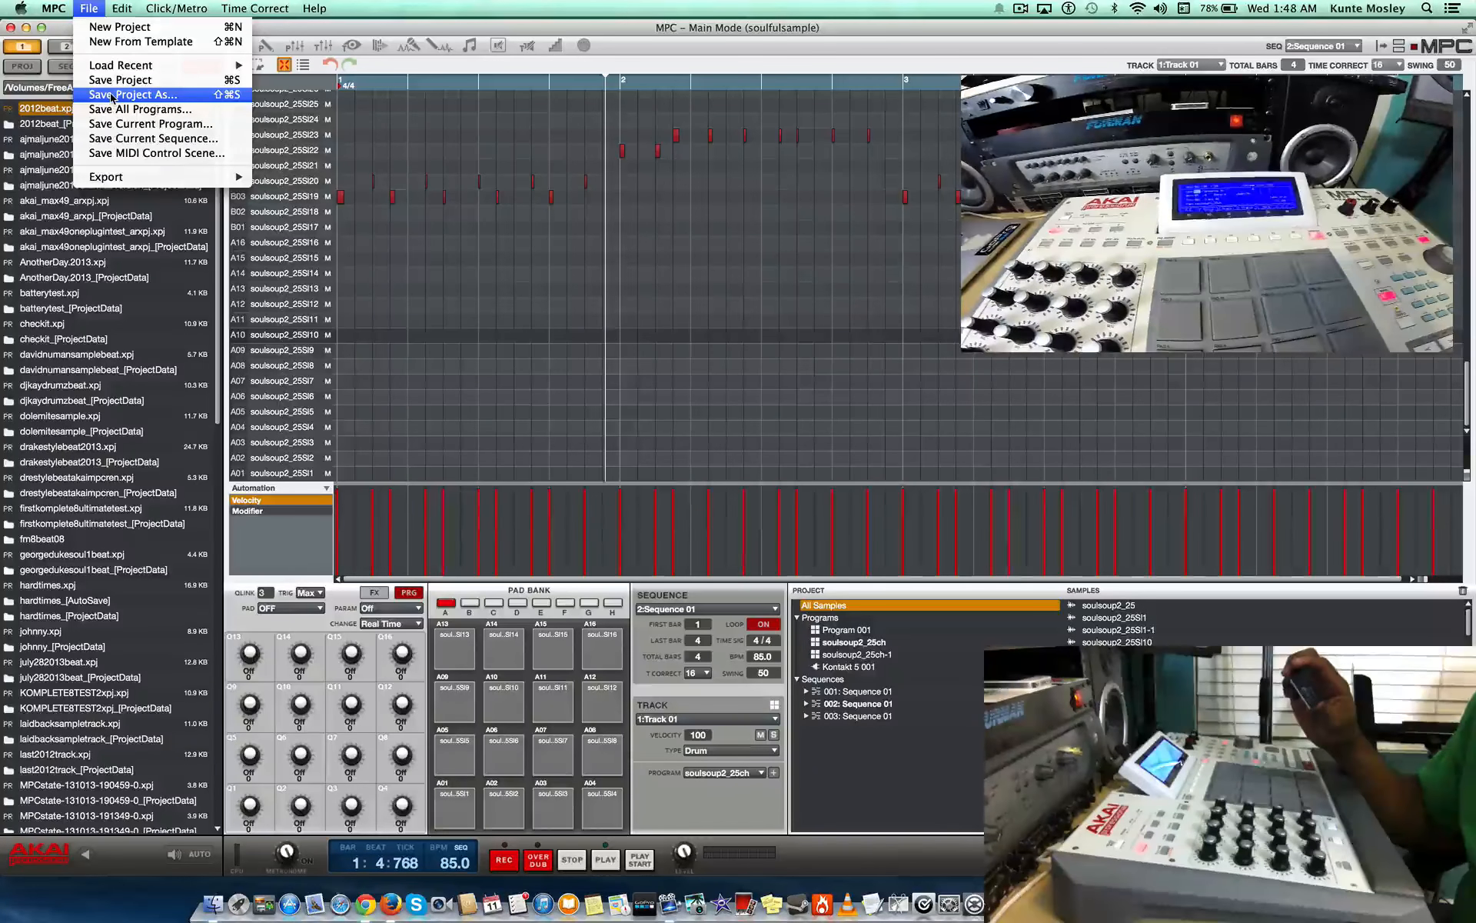
left_click(132, 94)
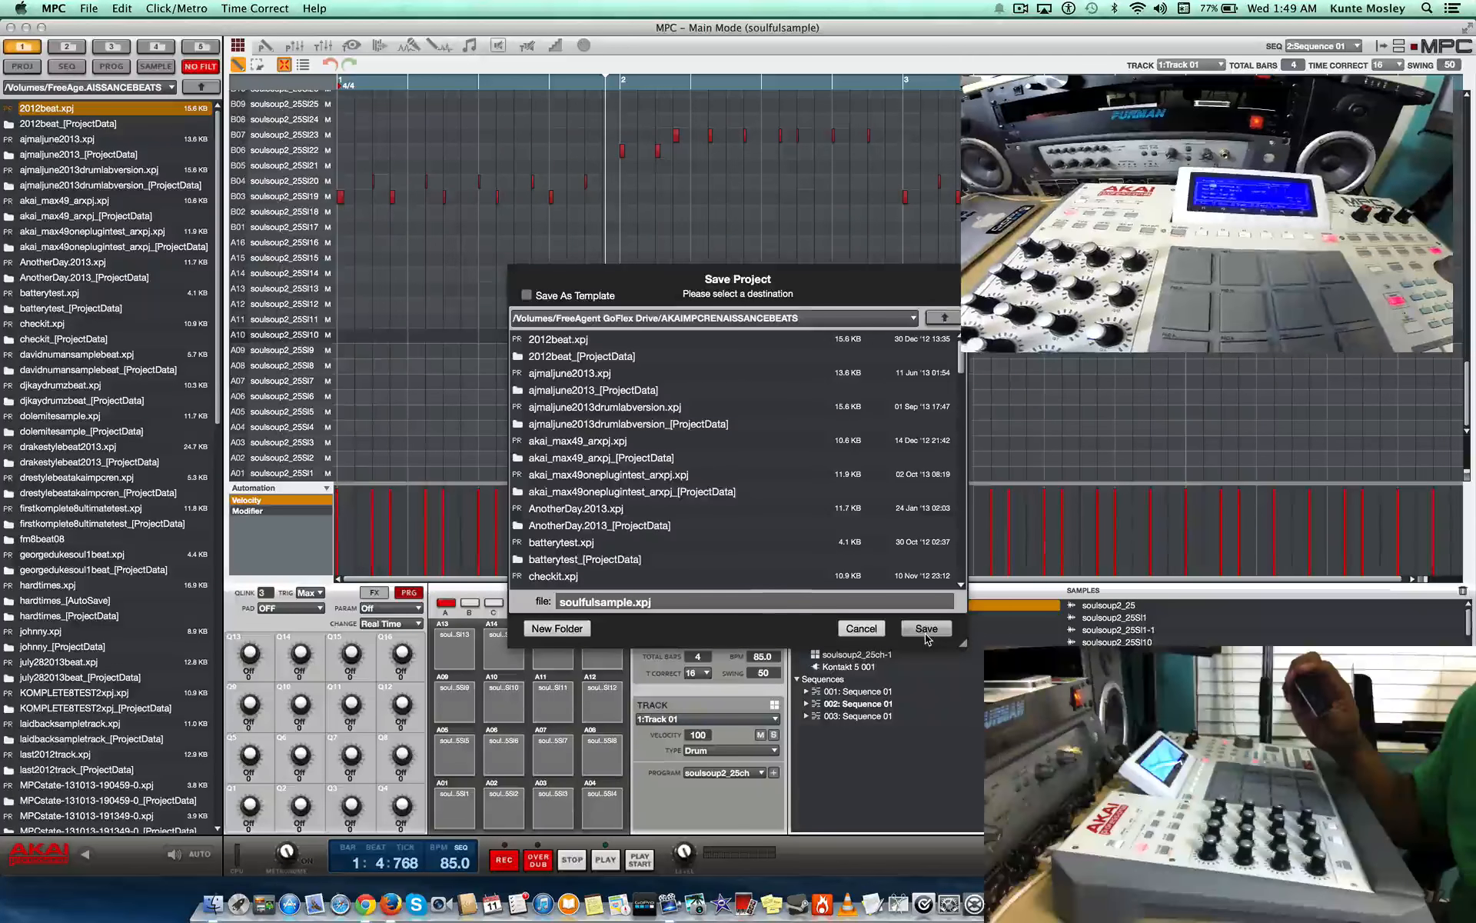
left_click(925, 627)
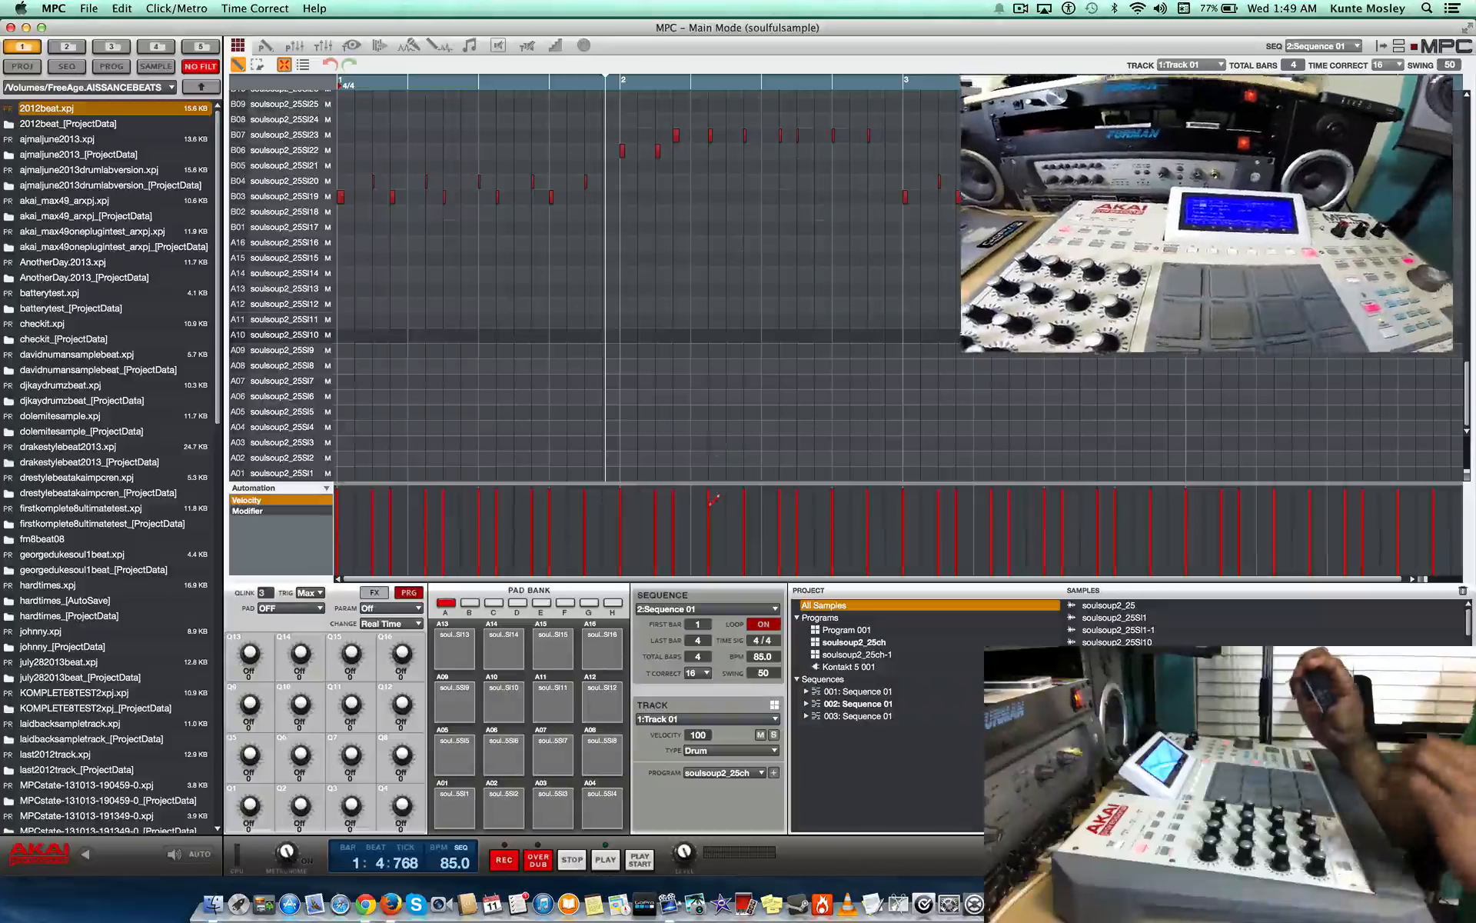
left_click(605, 859)
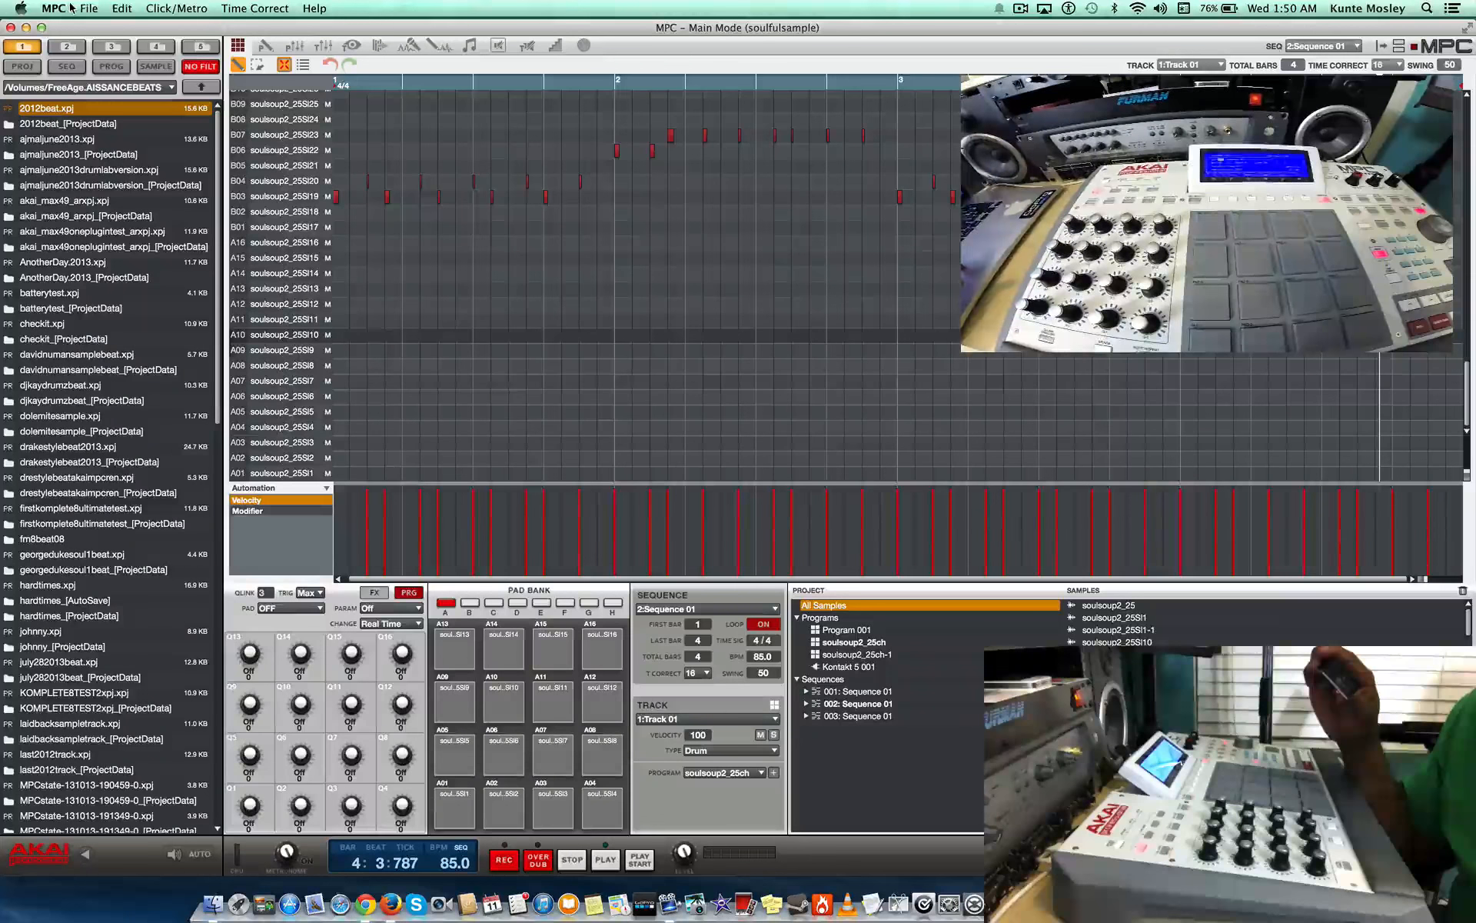
left_click(89, 9)
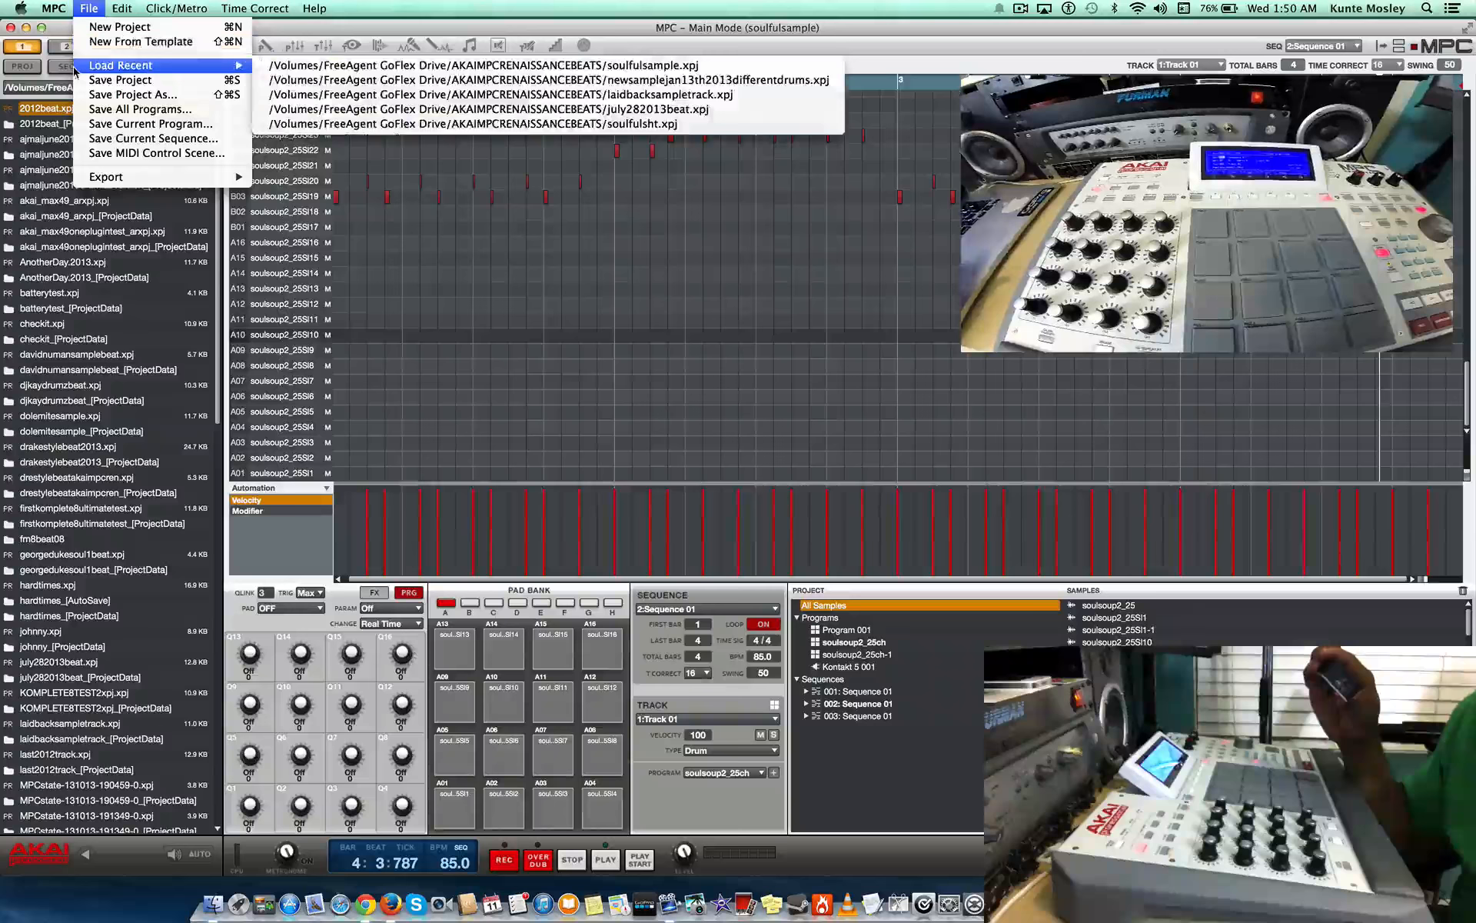
mouse_move(132, 94)
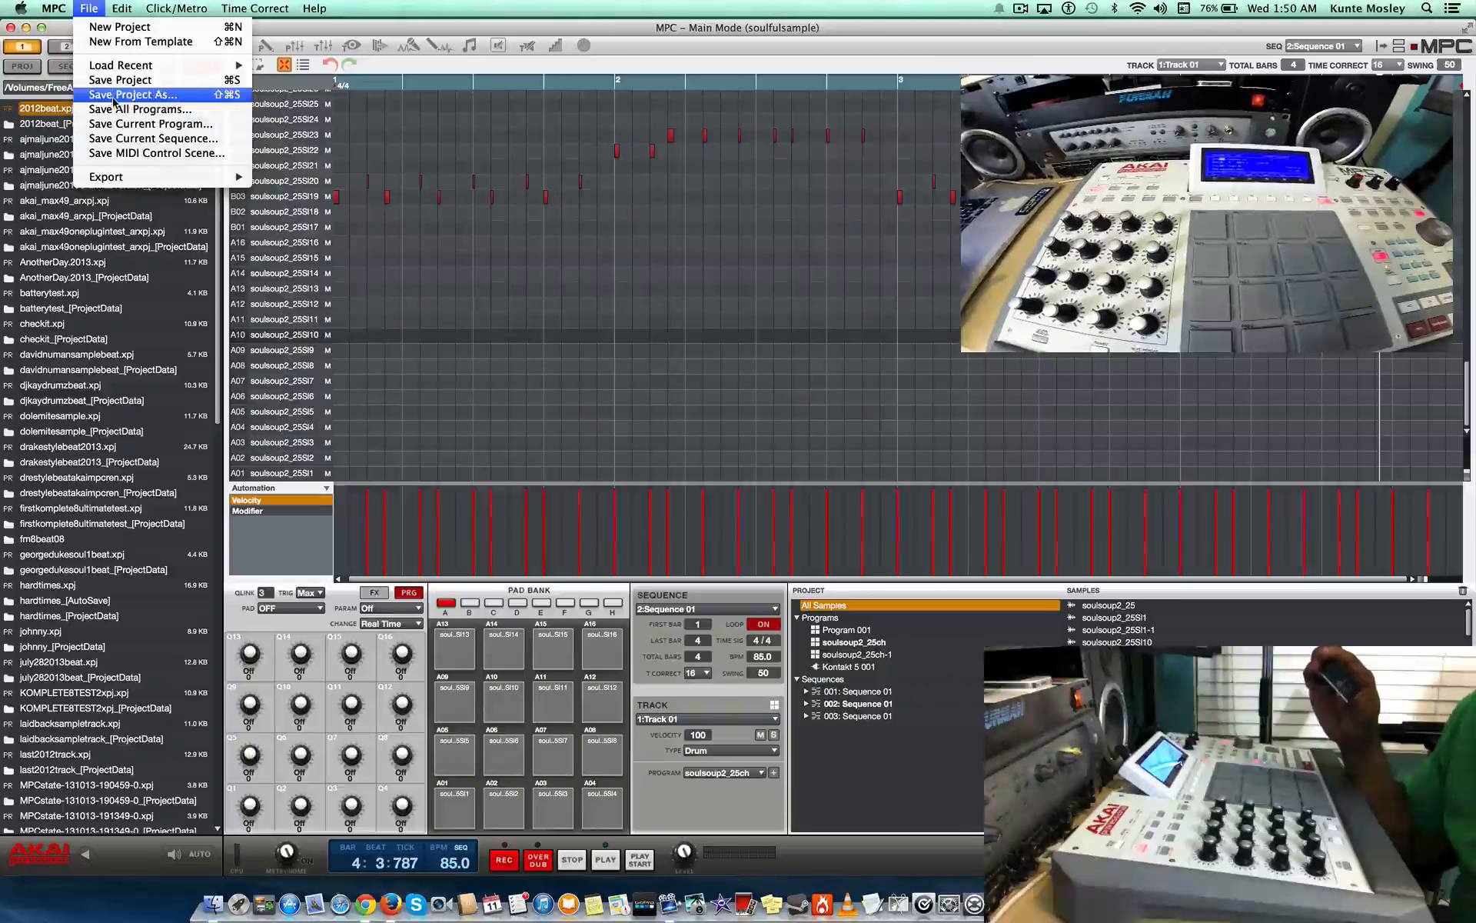
mouse_move(141, 109)
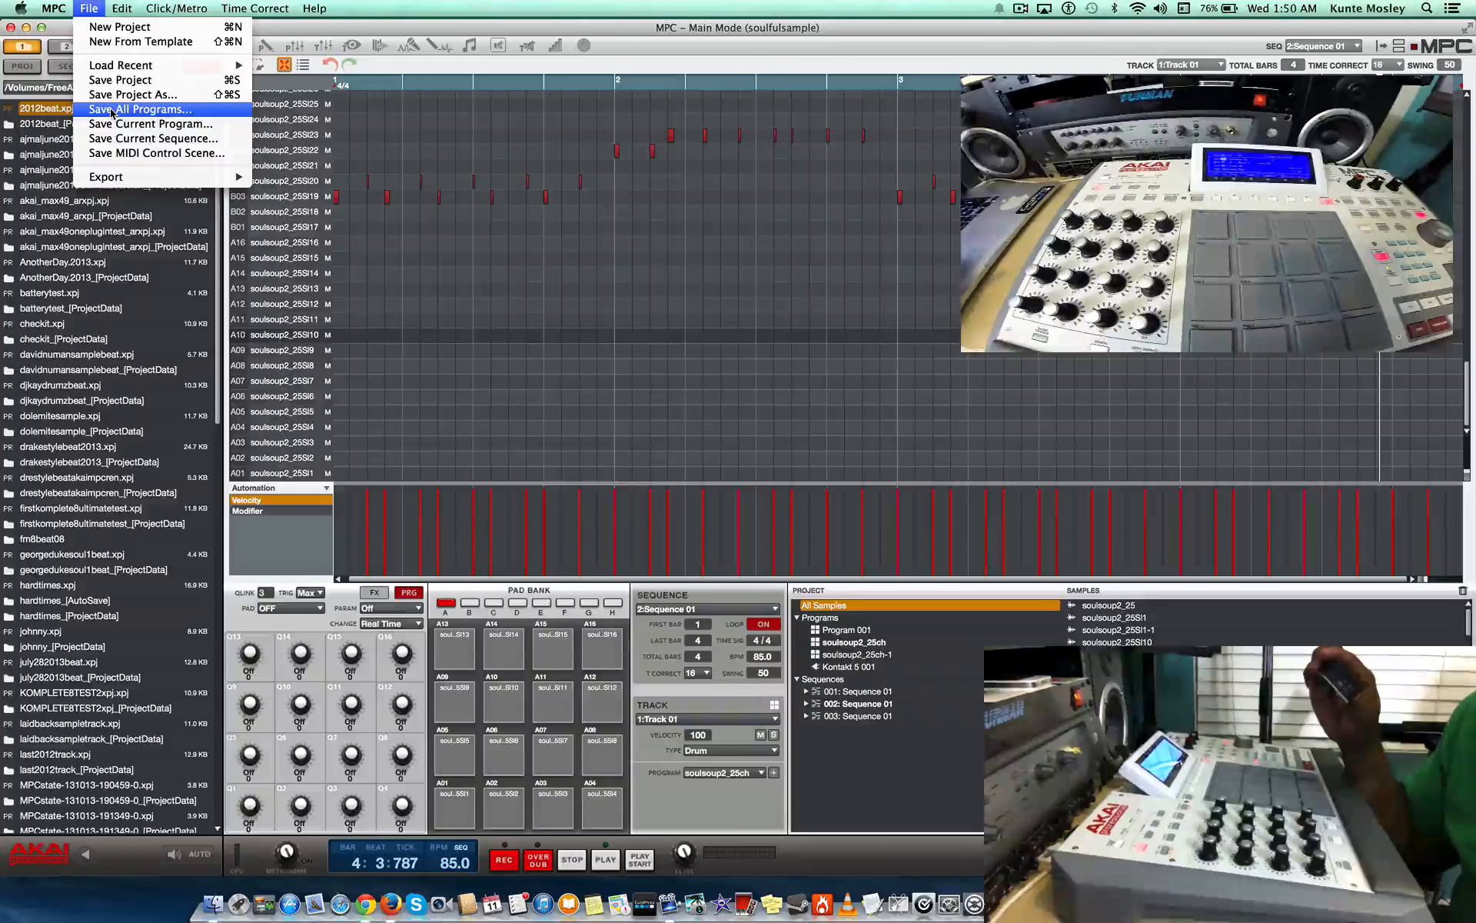
left_click(141, 110)
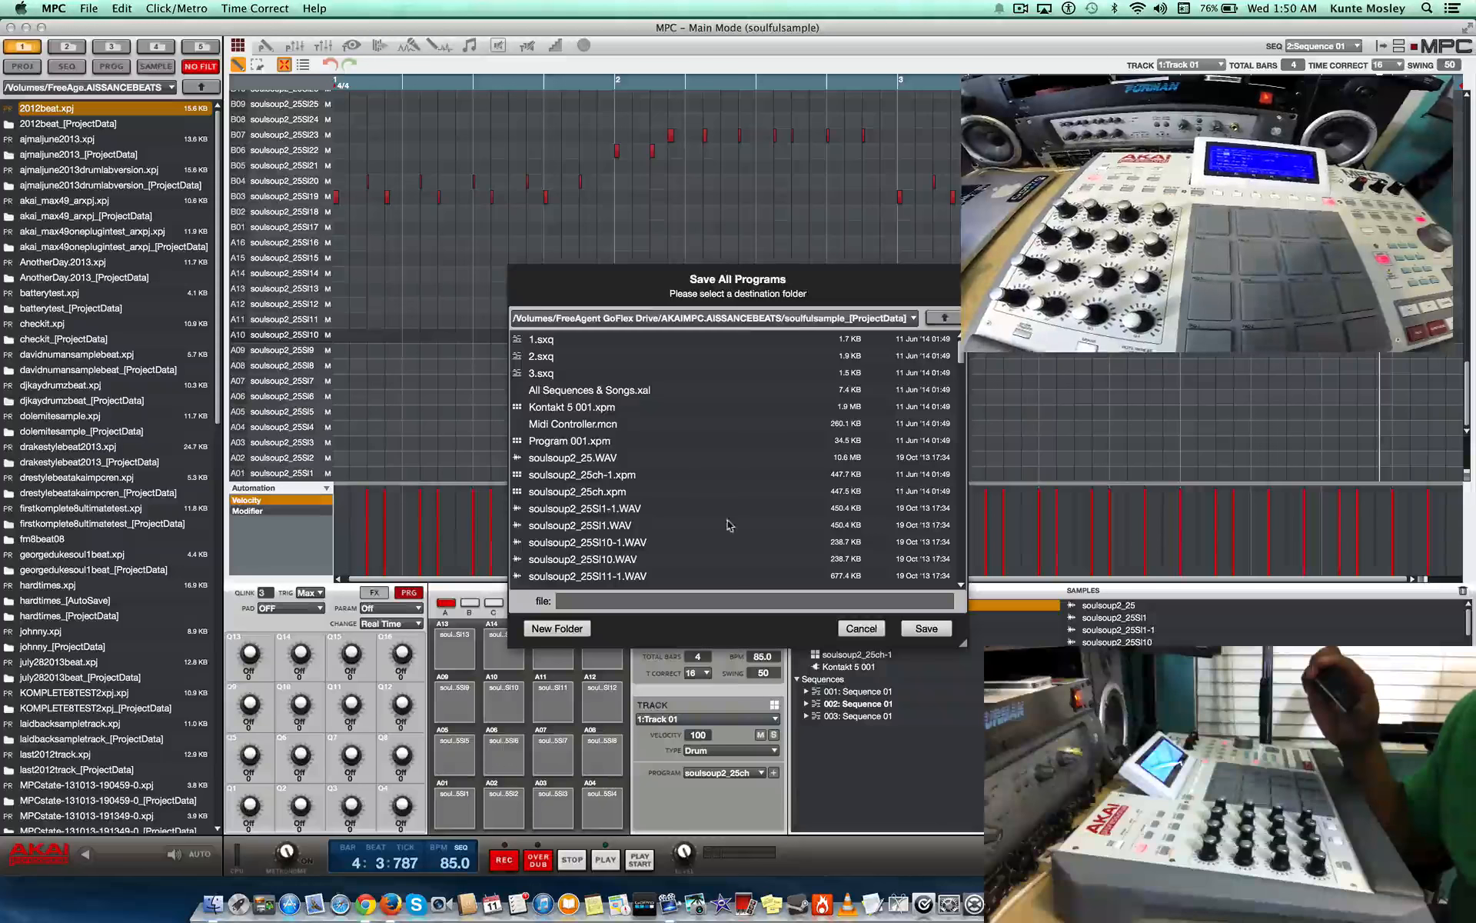
mouse_move(803, 597)
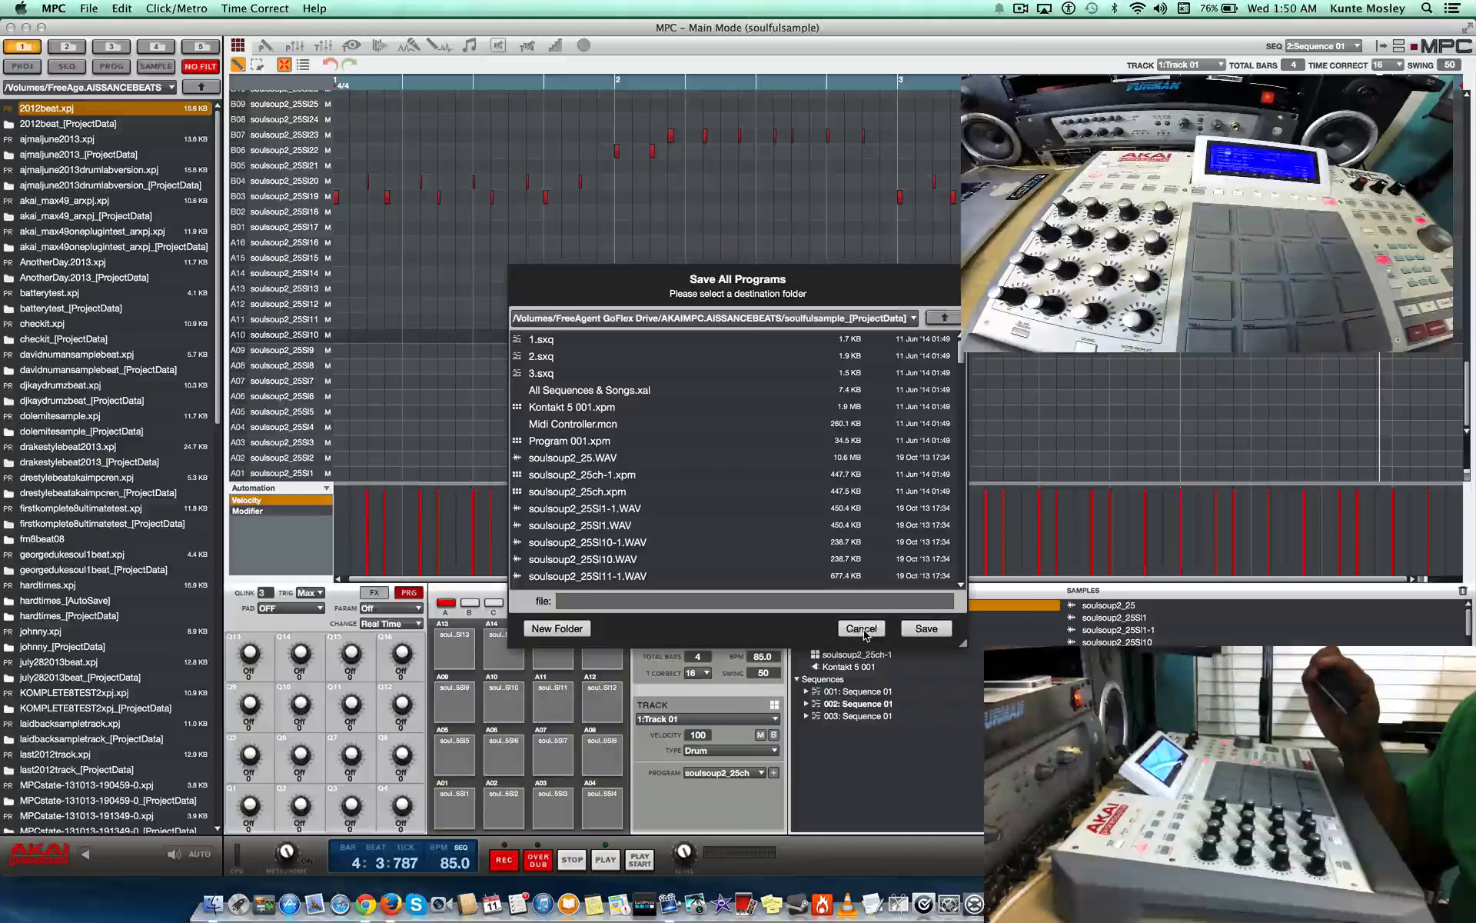
left_click(860, 627)
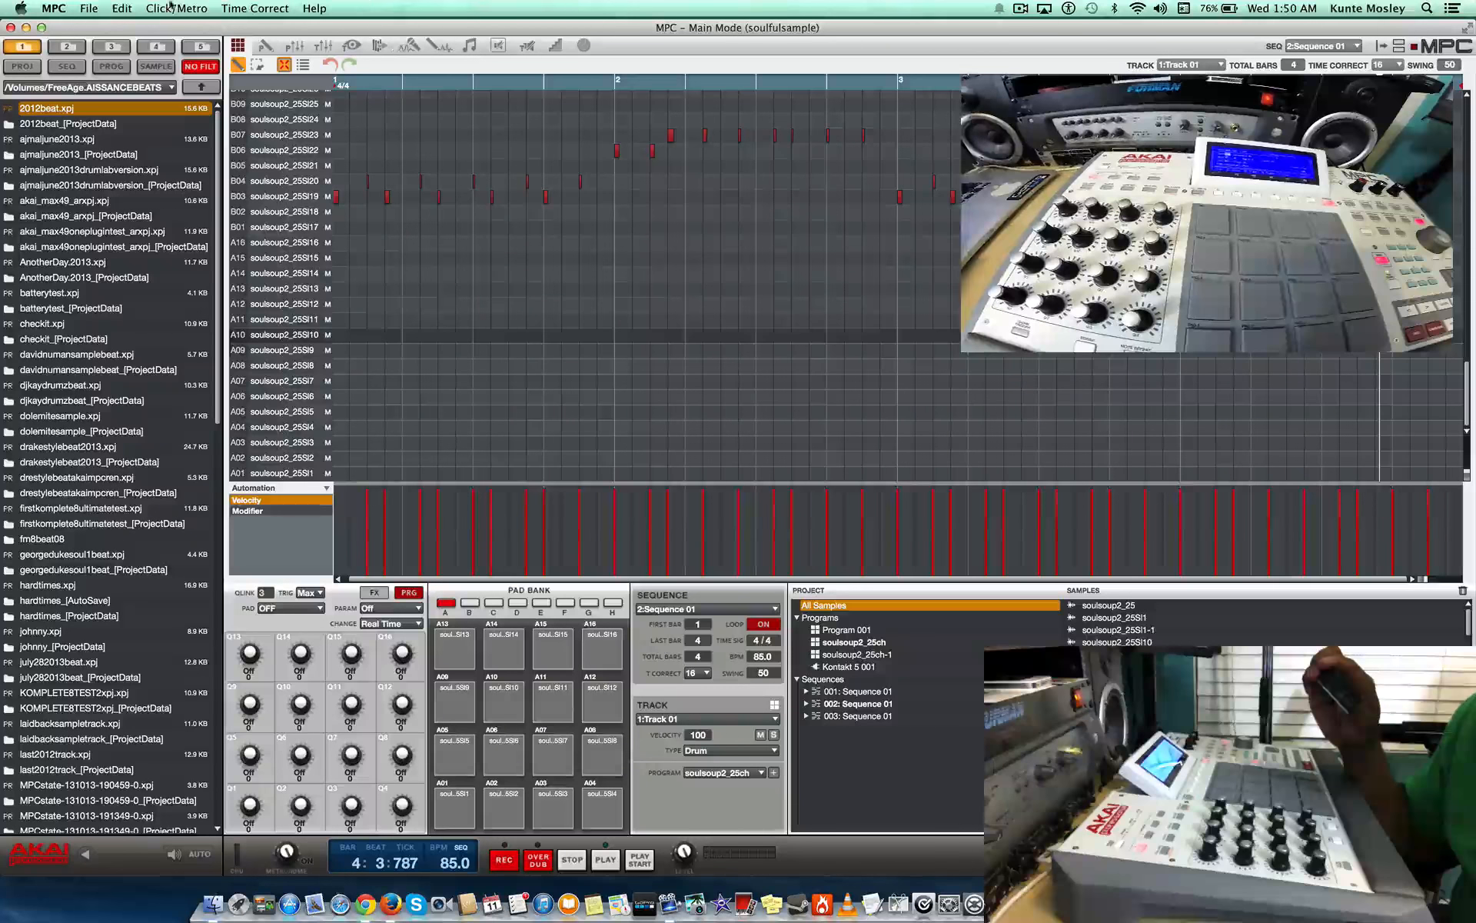
left_click(89, 9)
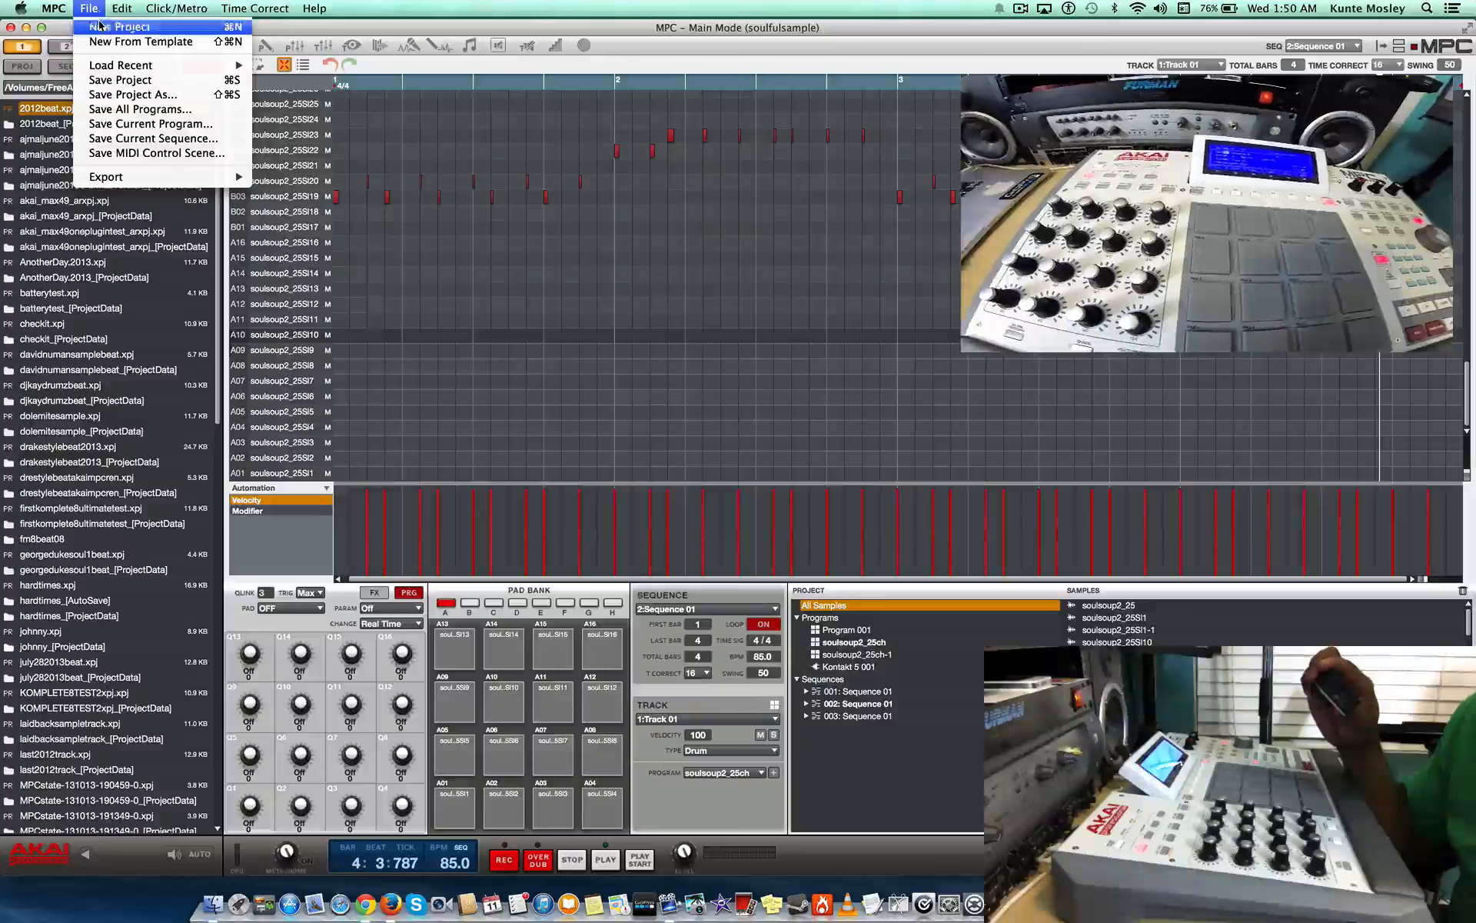
mouse_move(133, 94)
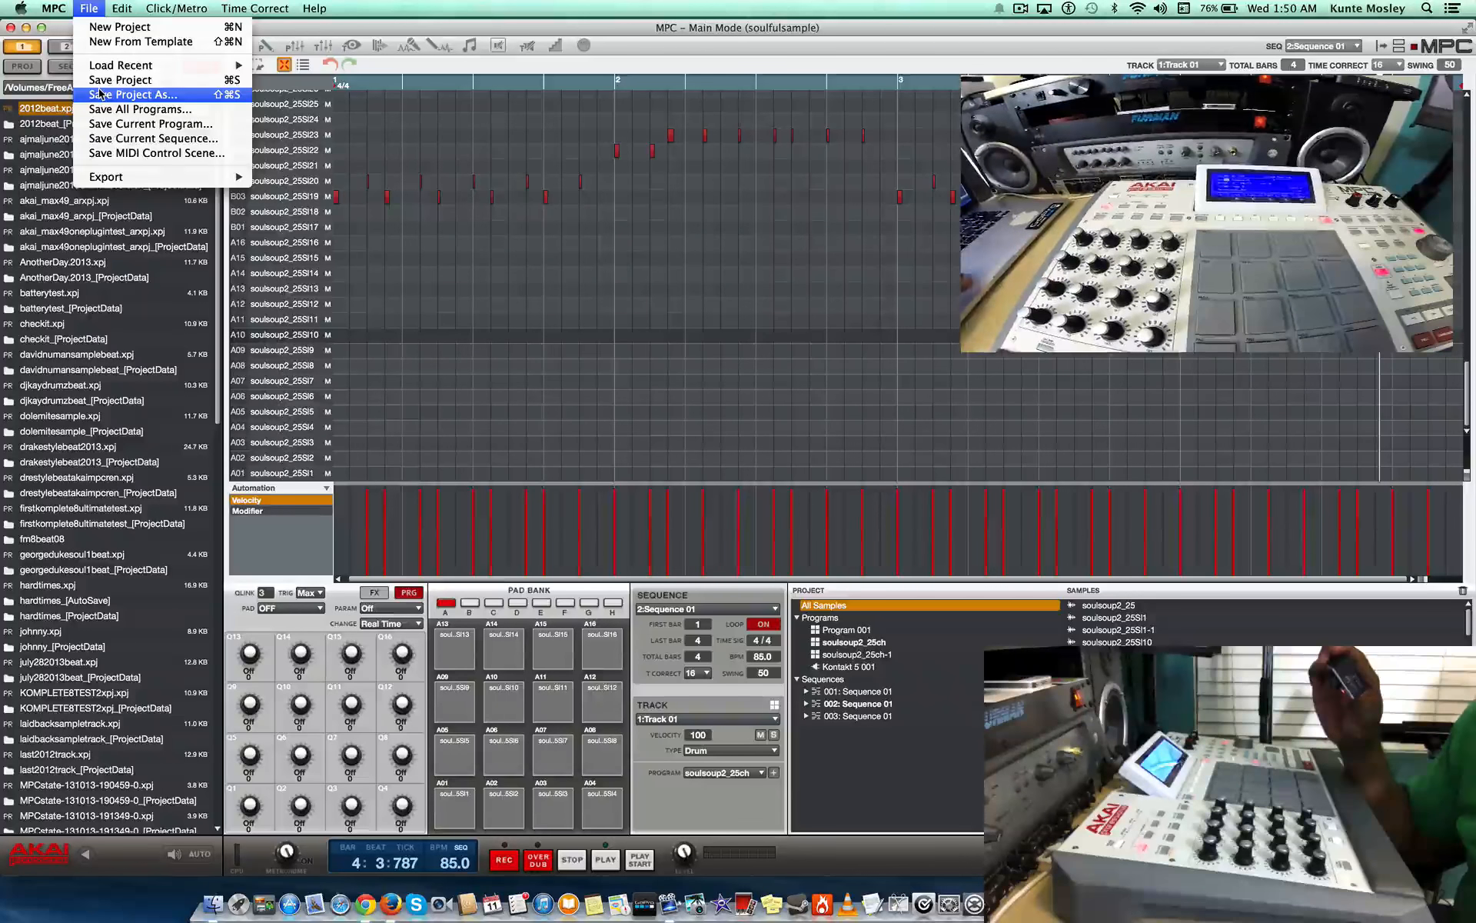
left_click(135, 94)
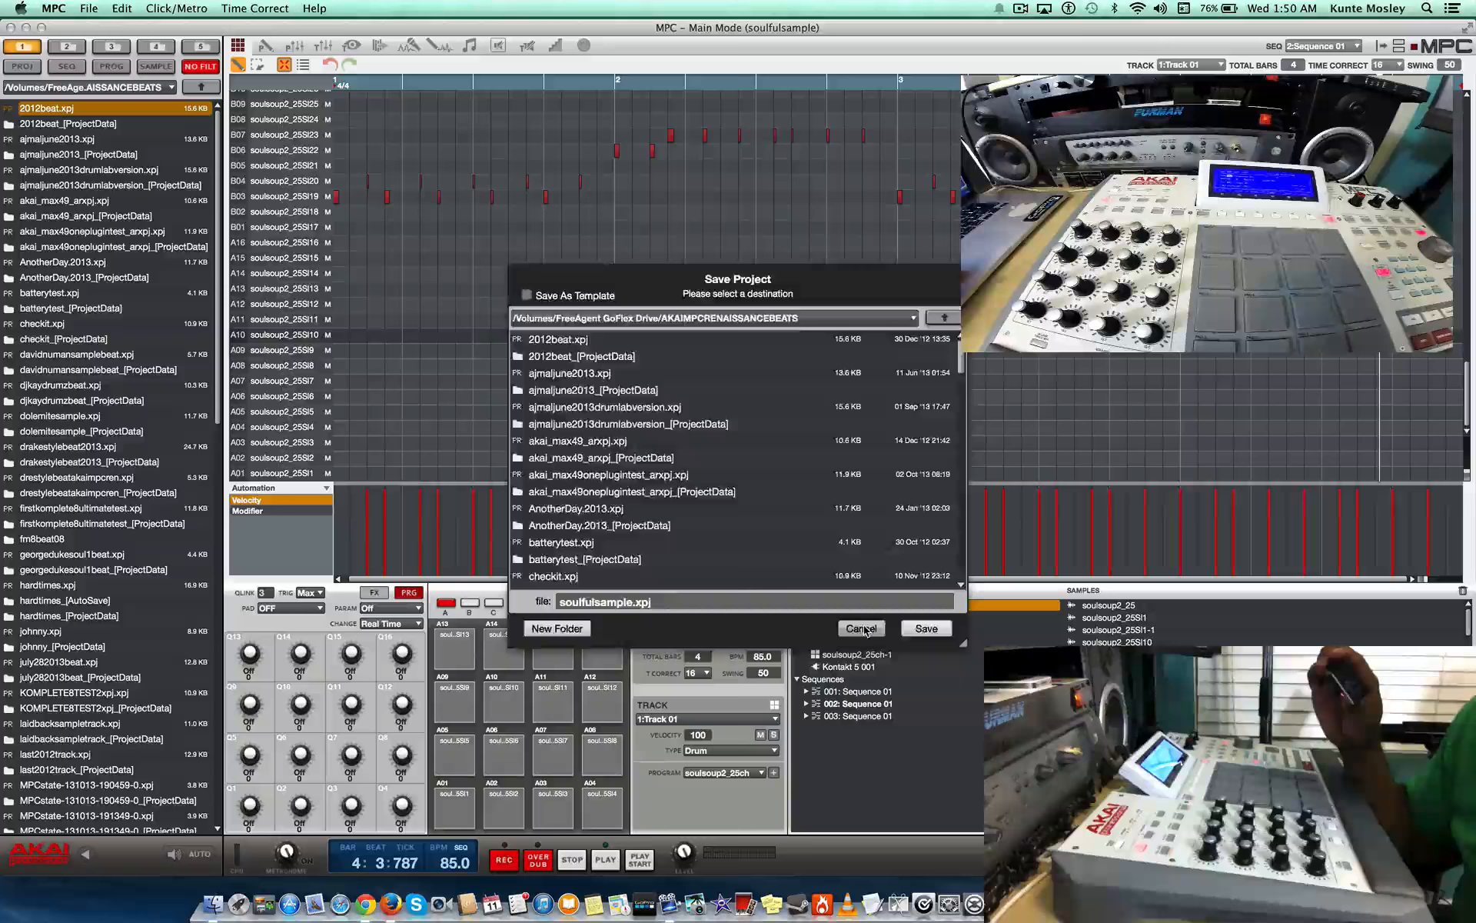
left_click(859, 627)
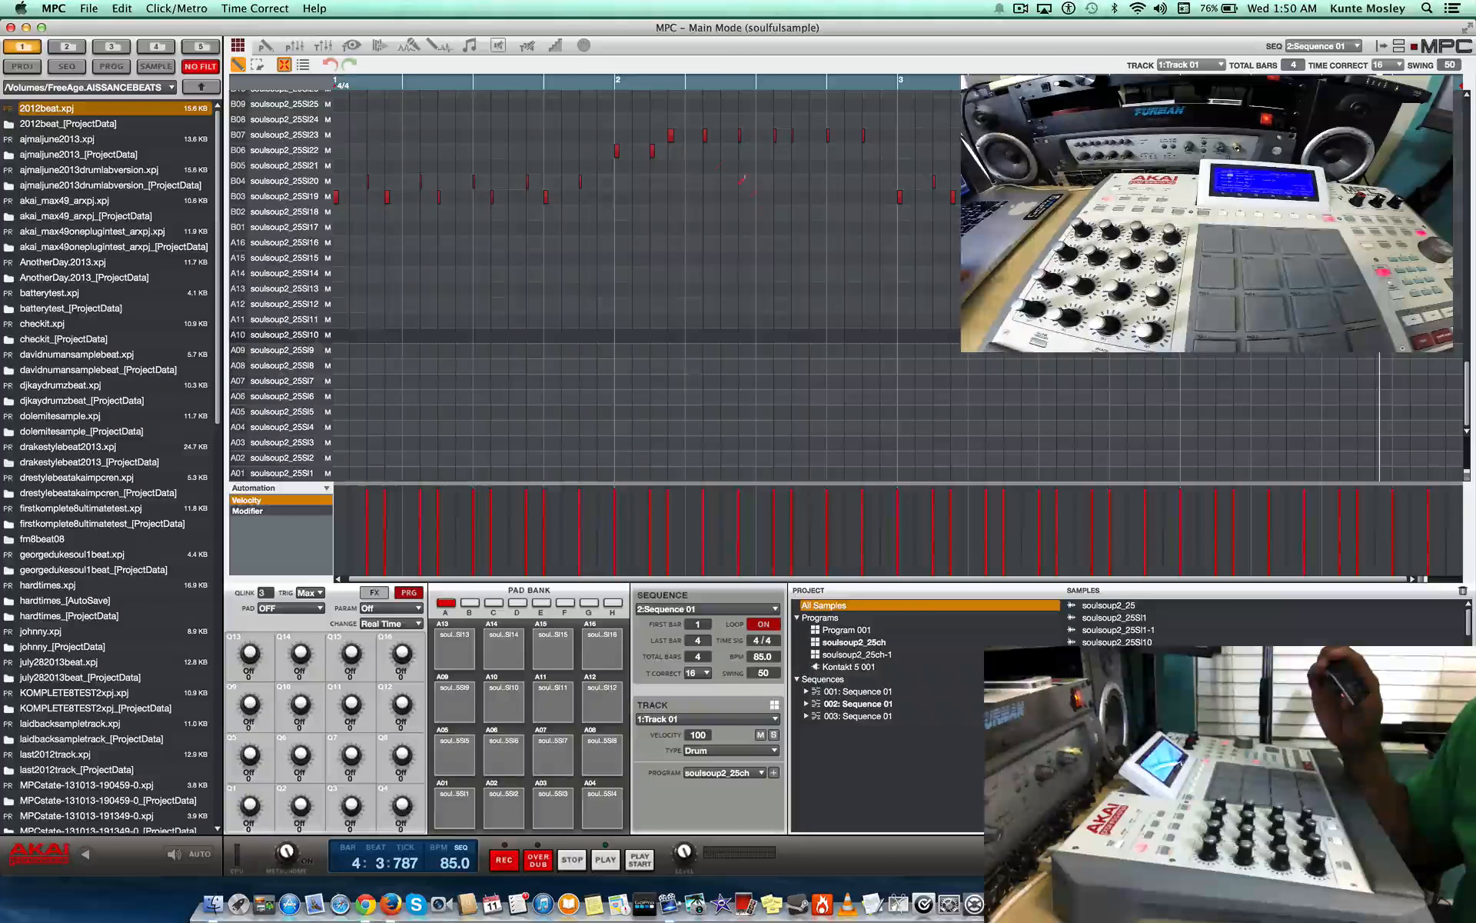